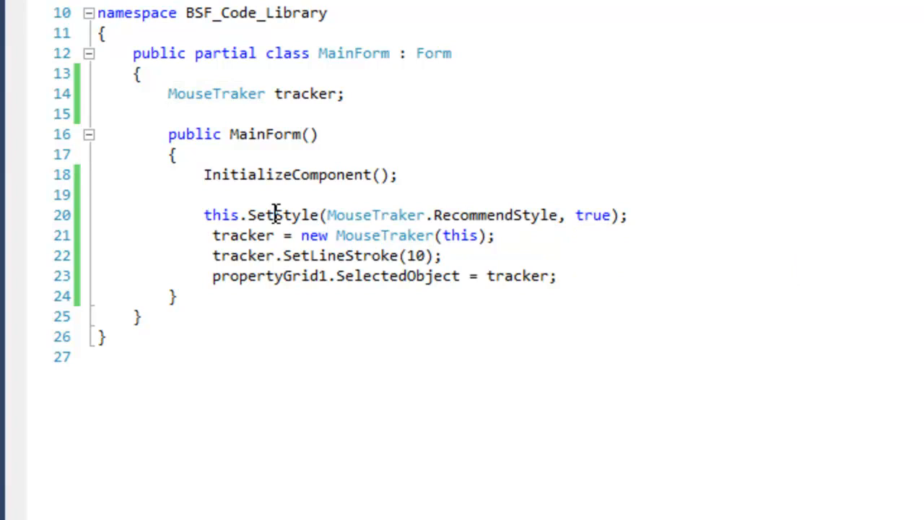
{"action": "mouse_move", "coordinate": [461, 235]}
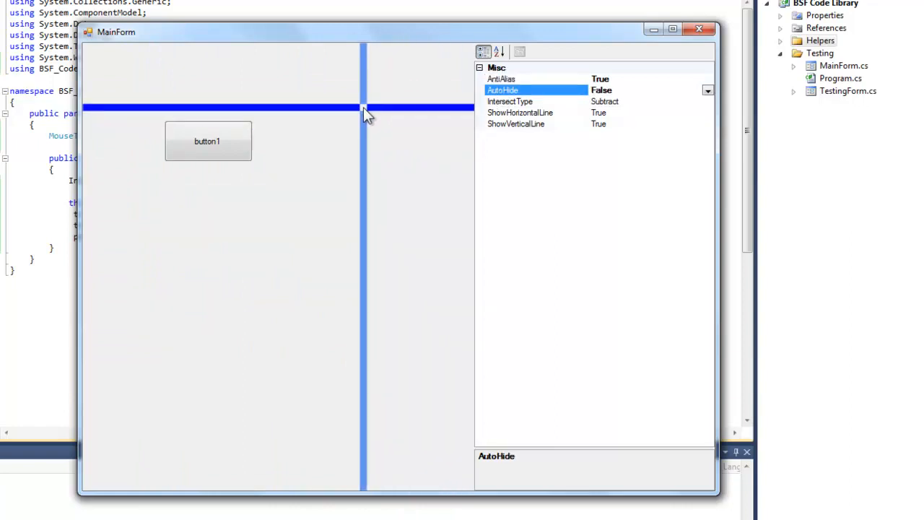
- Switch the tracker's AutoHide property to True in the running form's property grid
{"action": "left_click_drag", "start_coordinate": [363, 110], "coordinate": [341, 52]}
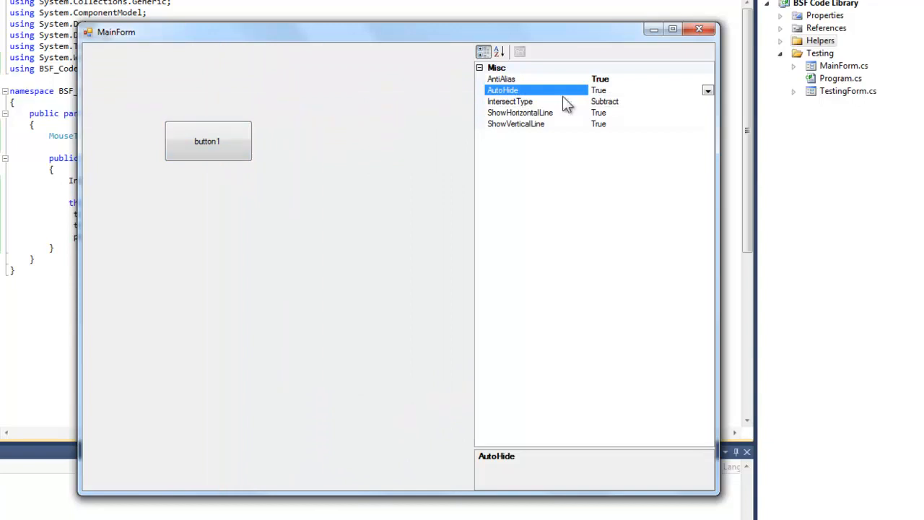
- Set Intersect Type to VertOnTop, toggle ShowHorizontalLine off and on, and set ShowVerticalLine False
{"action": "left_click", "coordinate": [510, 102]}
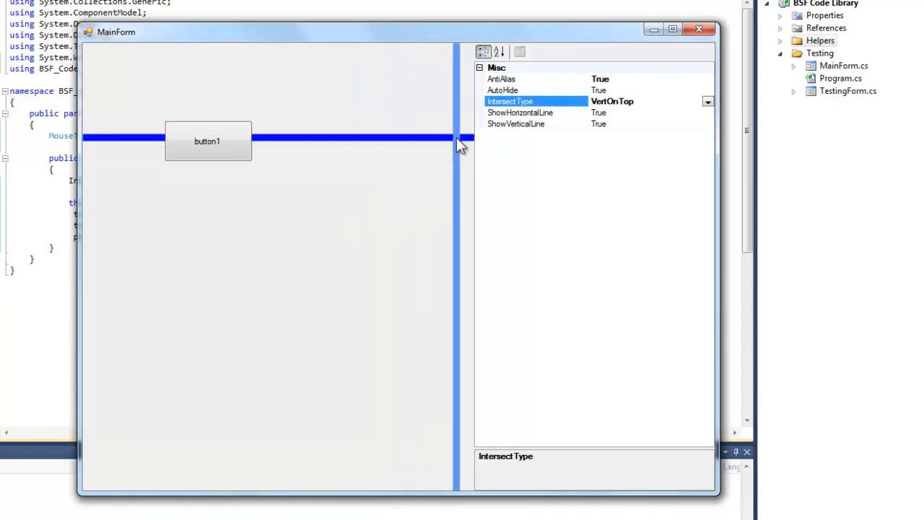
{"action": "left_click", "coordinate": [534, 113]}
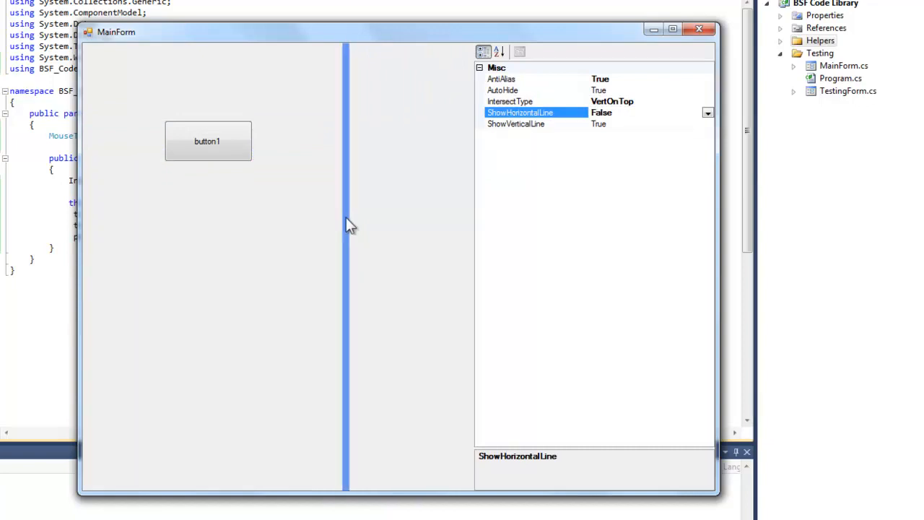
{"action": "left_click", "coordinate": [515, 123]}
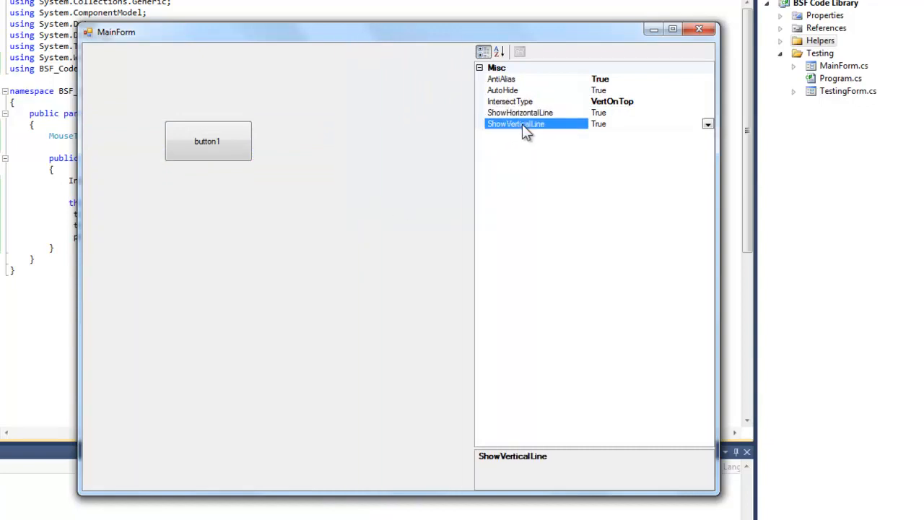
{"action": "left_click", "coordinate": [600, 123]}
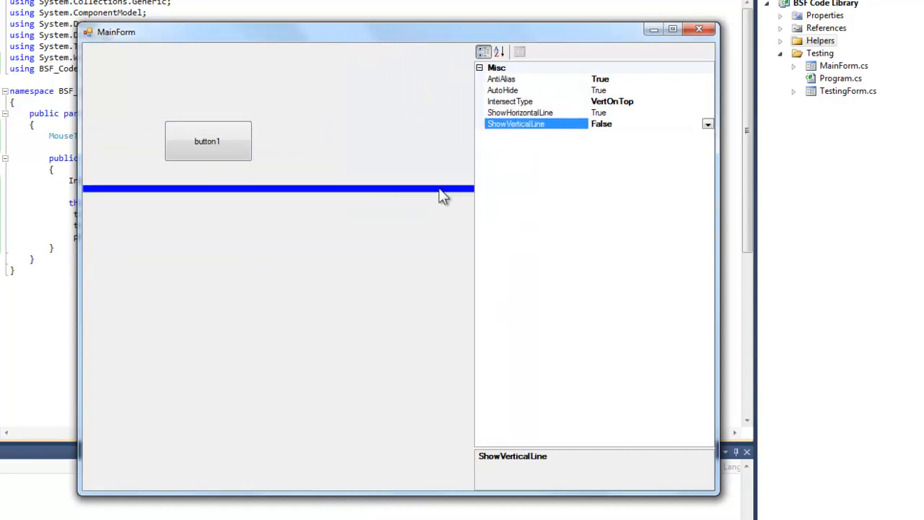